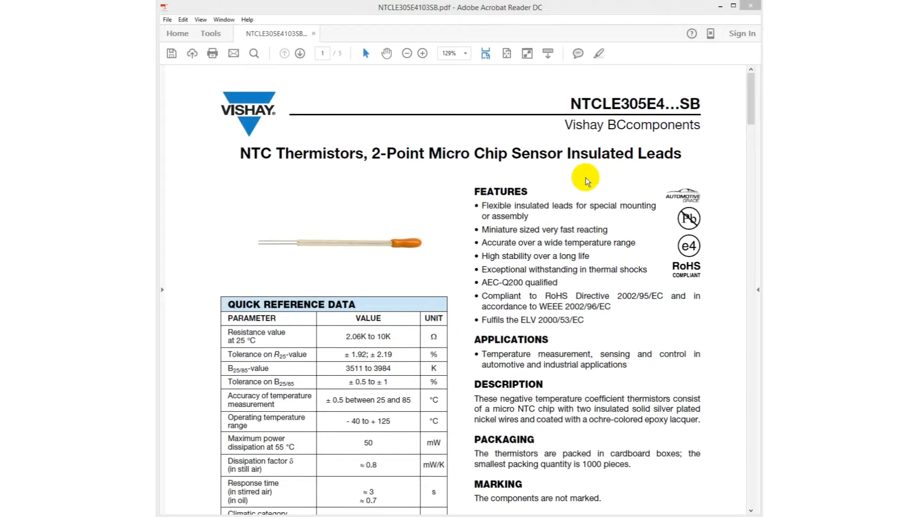
mouse_move(690, 157)
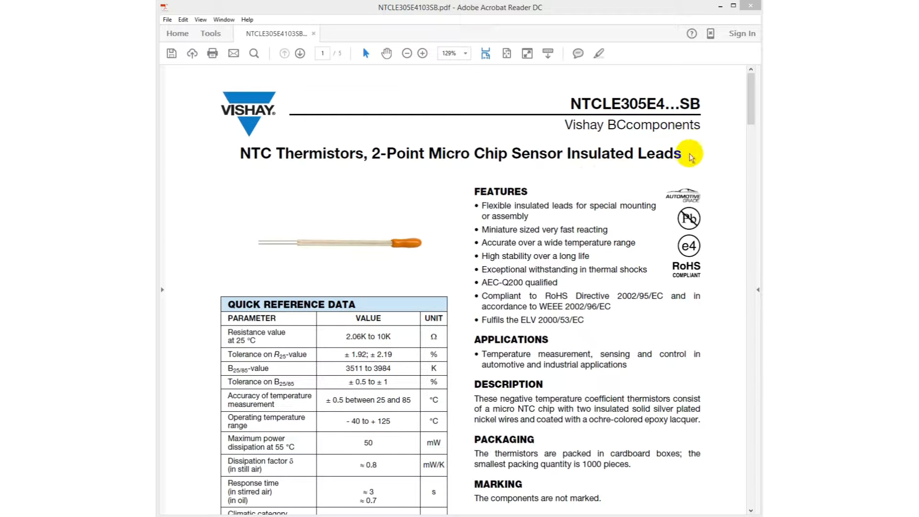
mouse_move(574, 169)
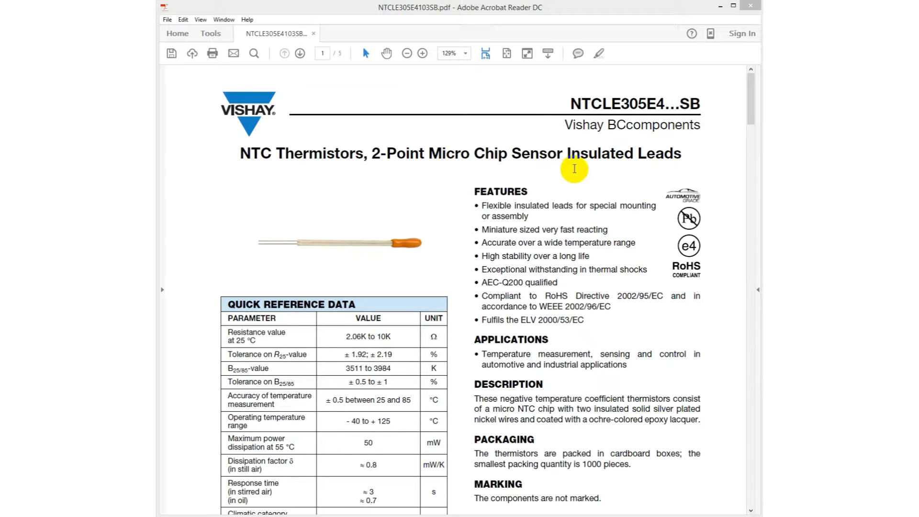
mouse_move(727, 123)
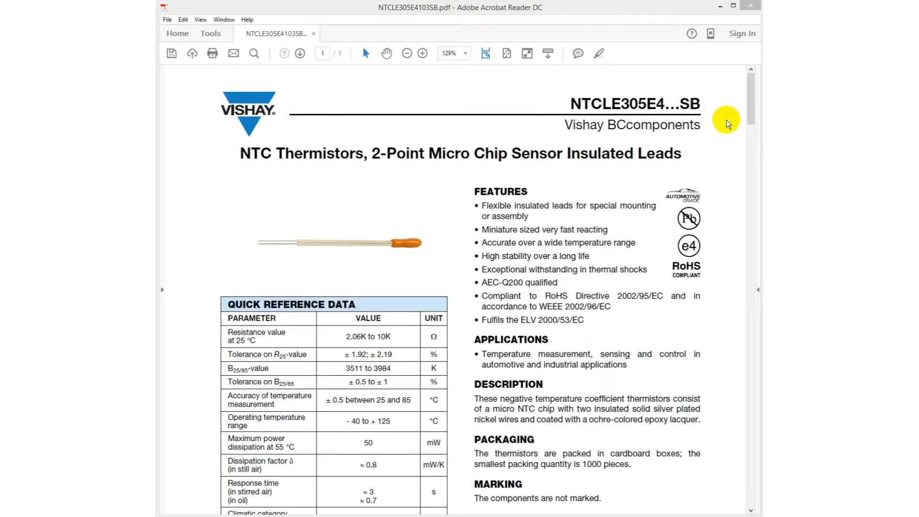
Scroll the NTCLE305E4103SB datasheet to the table with highlighted 0, 25 and 60 °C rows.
scroll("down", 3)
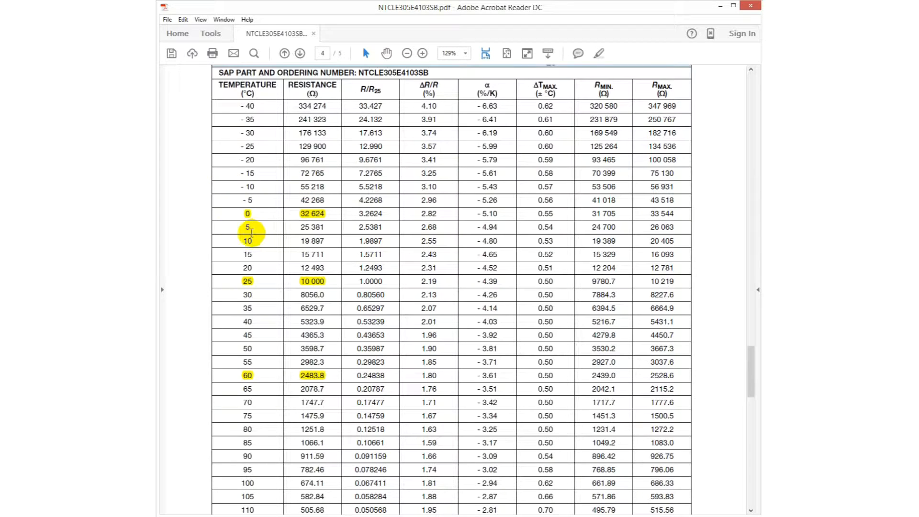
mouse_move(228, 273)
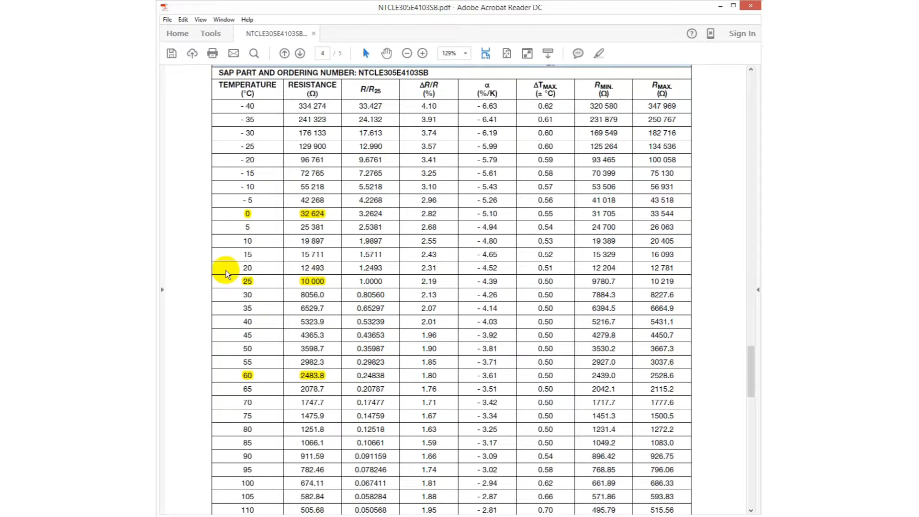
mouse_move(243, 361)
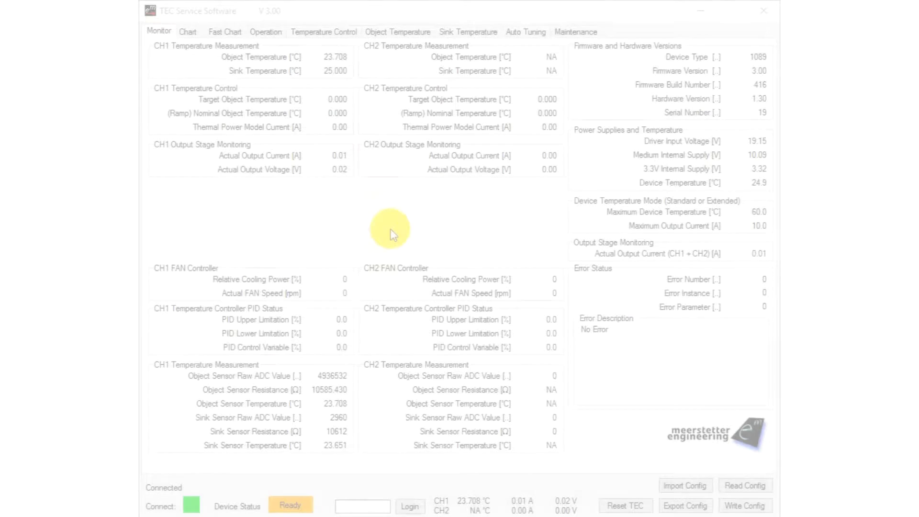
Show the Object Temperature page with CH1 NTC points 60/2488, 25/10000, 0/32650 Ω.
left_click(397, 31)
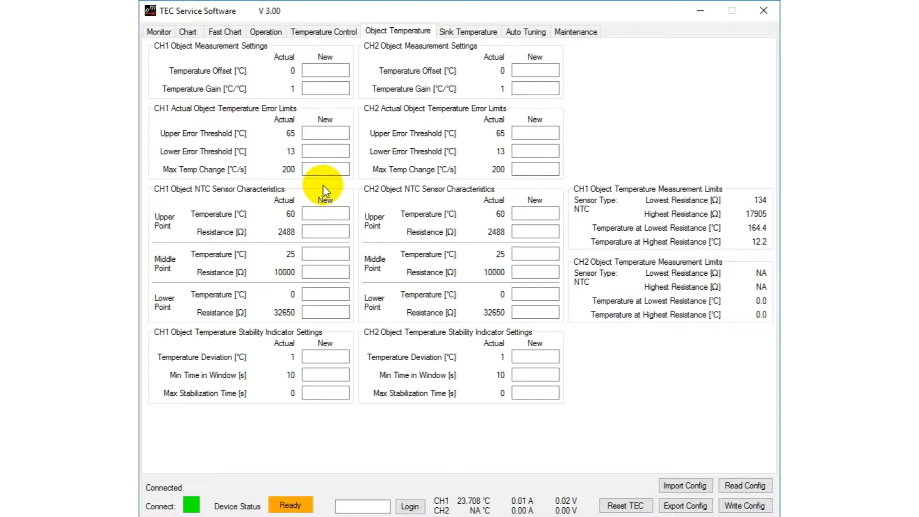
Enter 2483.8 Ω for the 60 °C point and 32624 Ω for the 0 °C point.
left_click(324, 231)
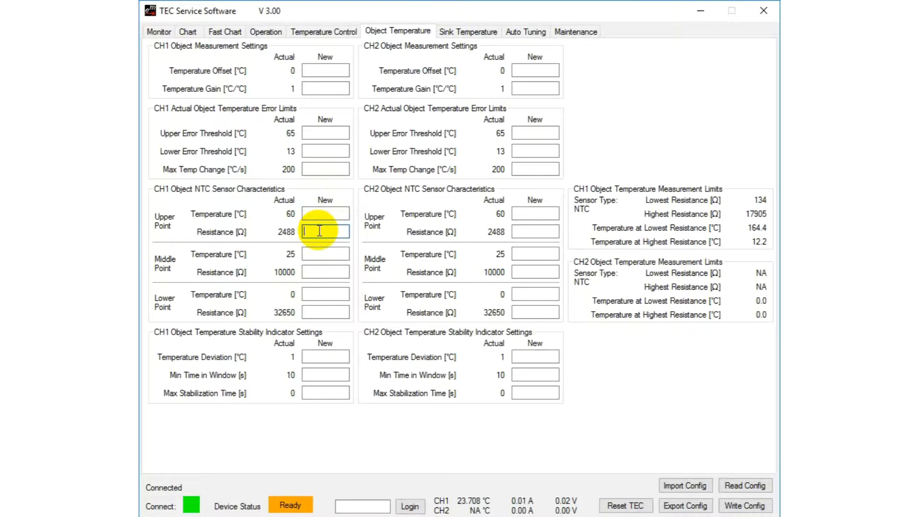
type("2483.8")
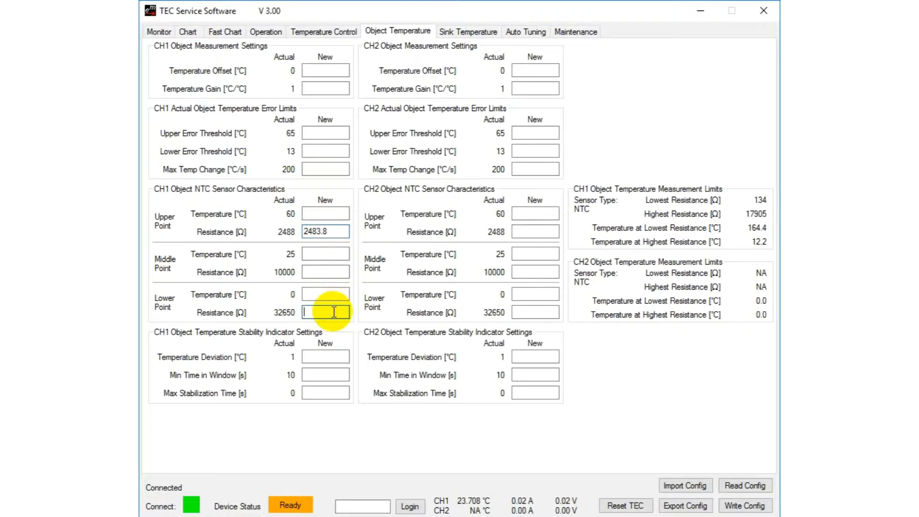
type("32624")
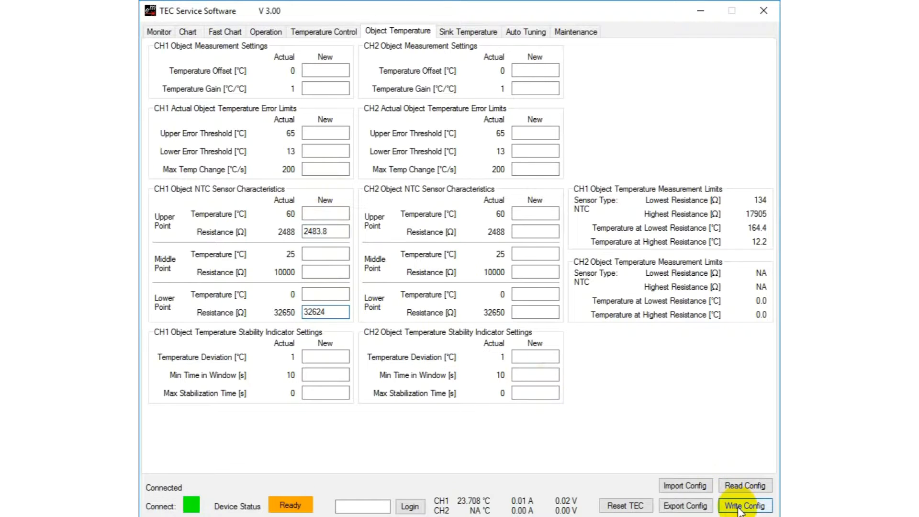
Write the config so CH1 actual resistances read 2483.8 Ω and 32624 Ω.
left_click(744, 505)
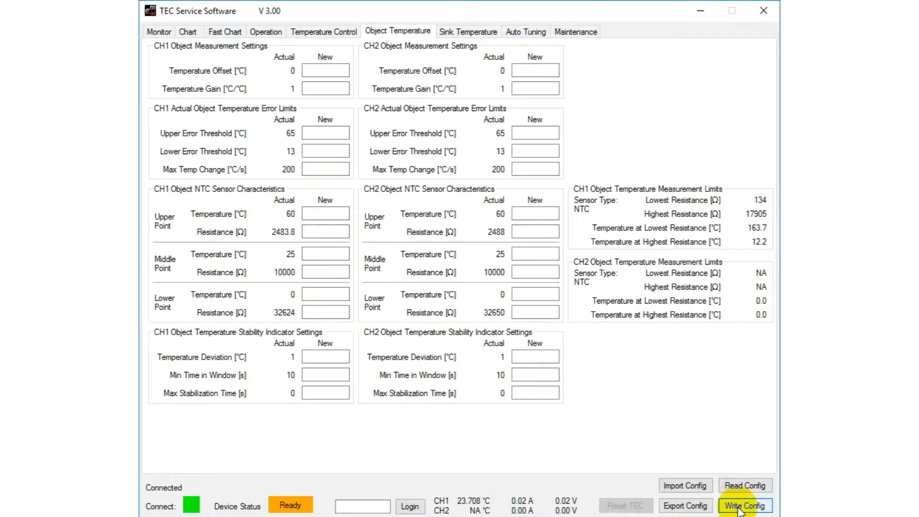
left_click(745, 505)
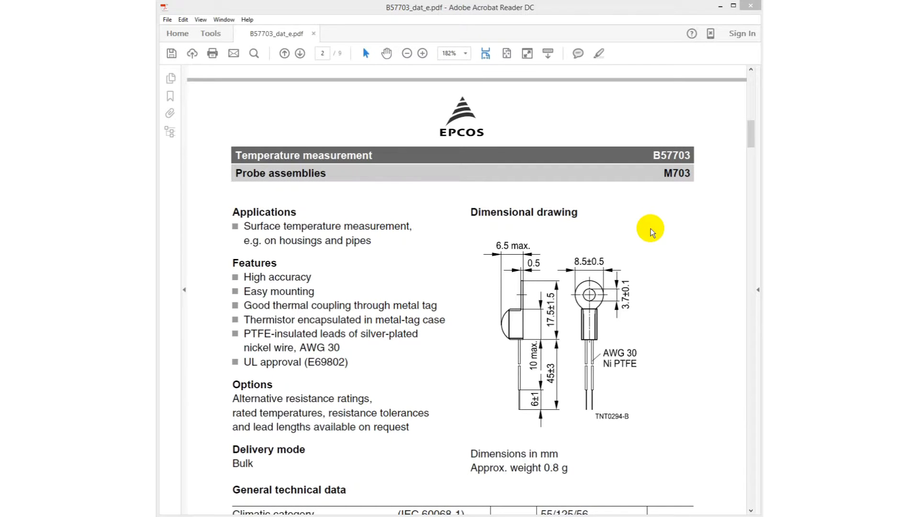
mouse_move(710, 189)
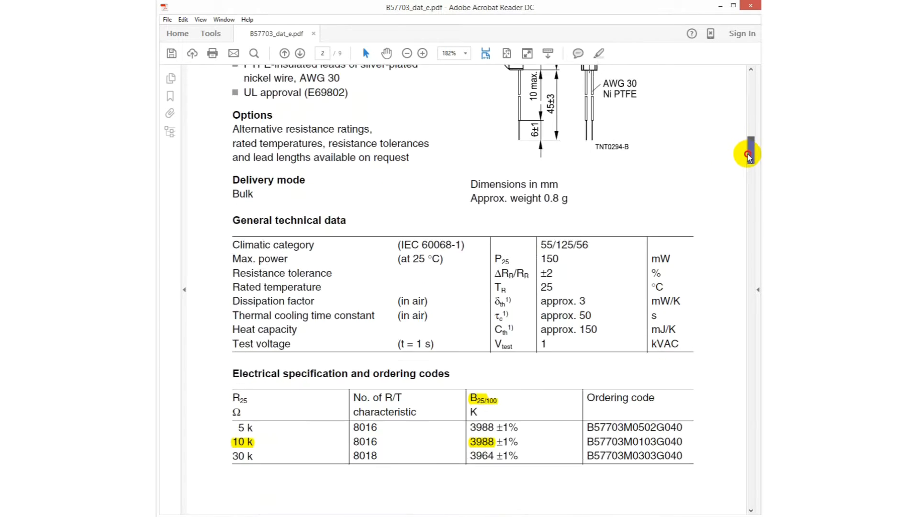
Scroll B57703_dat_e.pdf to the specification table showing B25/100 = 3988 K.
scroll("down", 3)
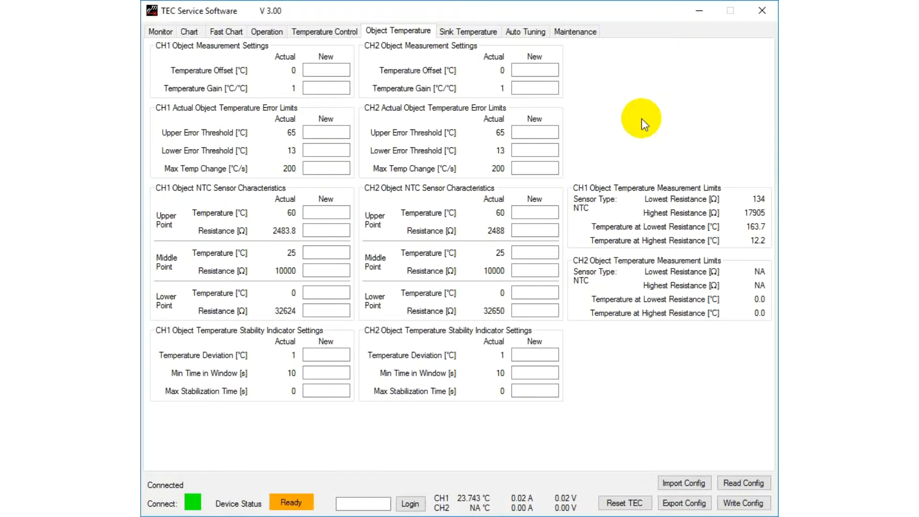
Show the Sink Temperature page with CH1 sink NTC points 60/2488, 25/10000, 0/32650 Ω.
left_click(468, 32)
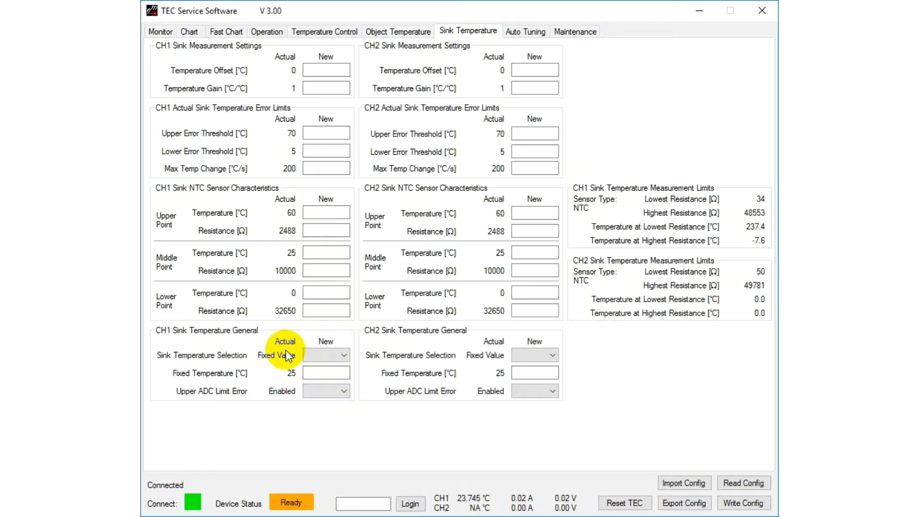
Set the CH1 sink temperature selection to External and show the Monitor page.
left_click(342, 354)
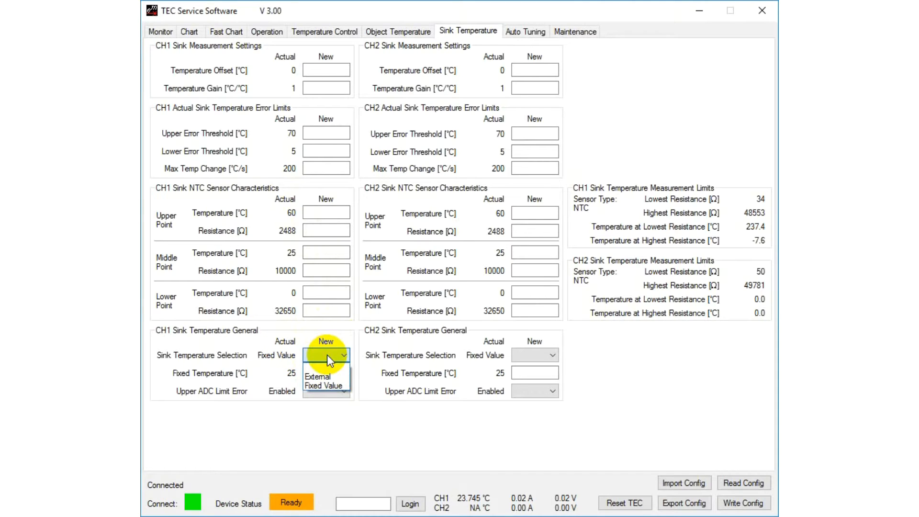
left_click(318, 358)
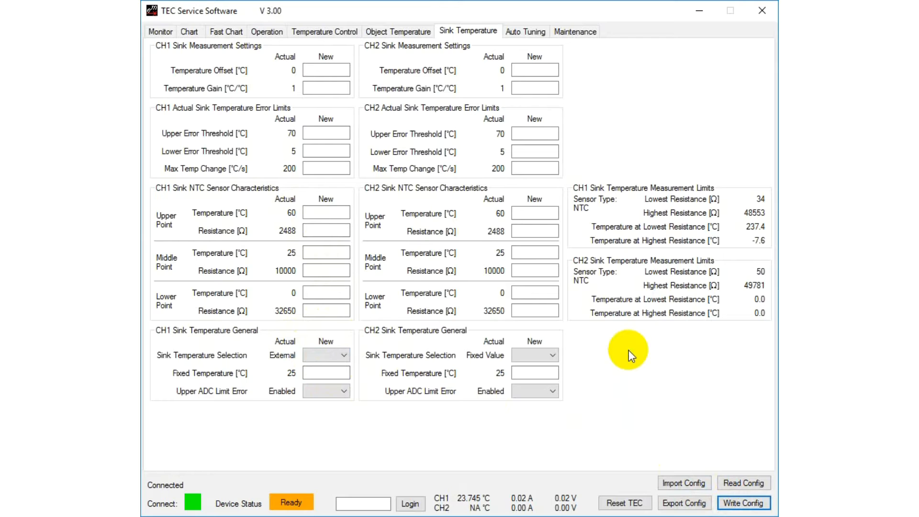
left_click(160, 31)
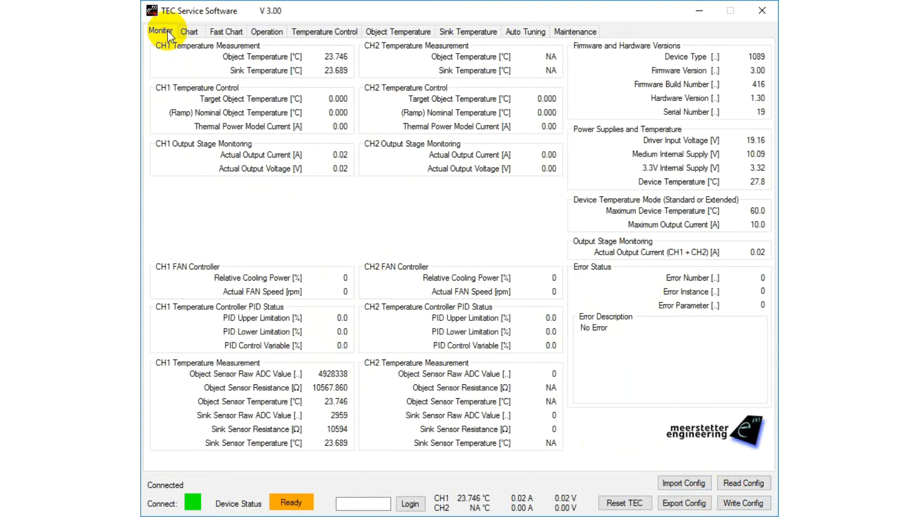